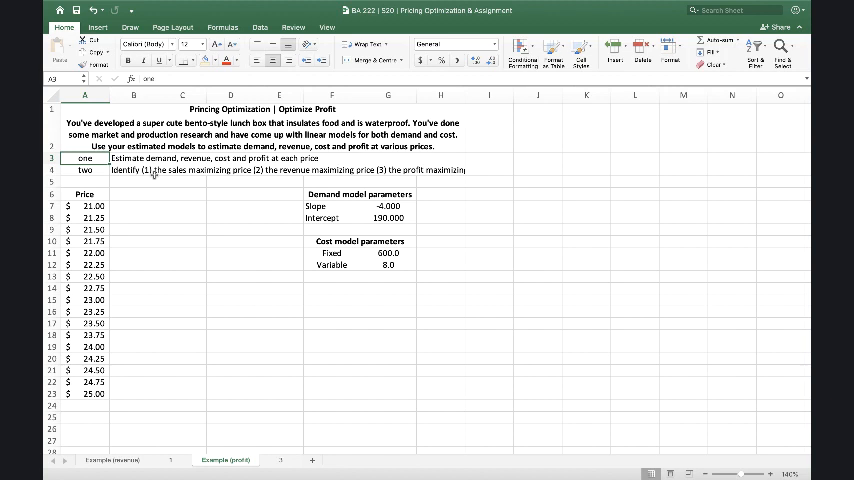
{"action": "mouse_move", "coordinate": [394, 214]}
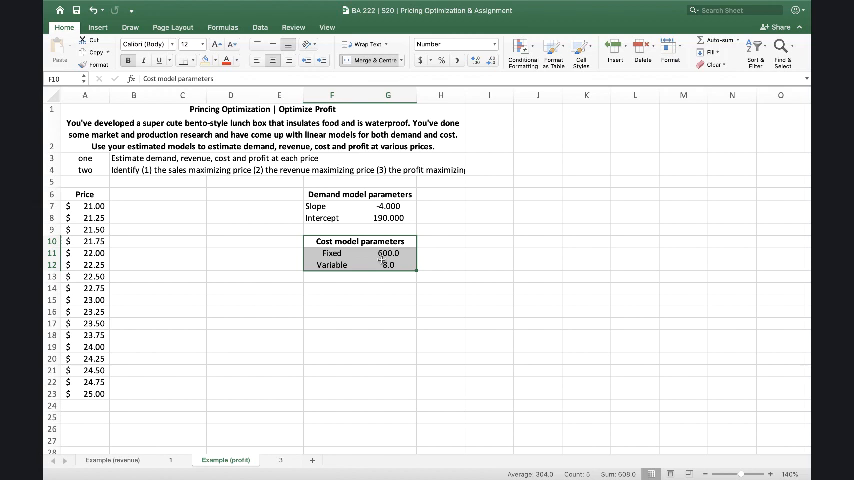
Review the cost model parameters and the two task descriptions on the Pricing Optimization sheet.
{"action": "left_click", "coordinate": [388, 252]}
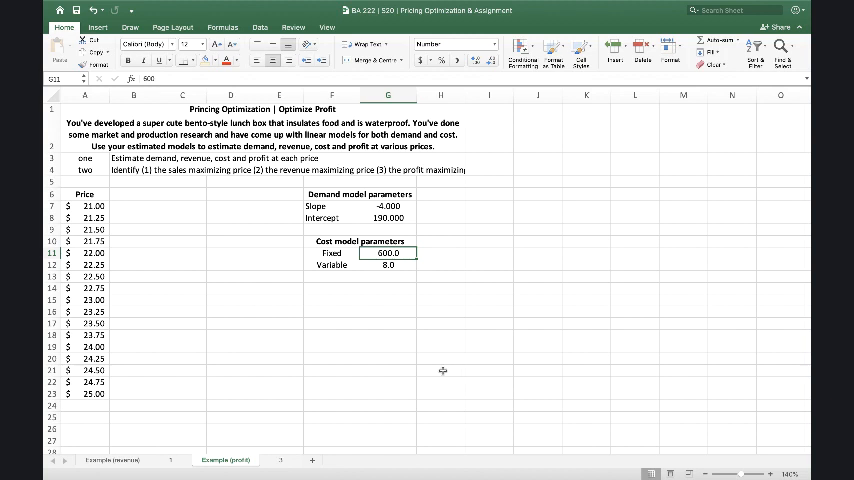
{"action": "left_click", "coordinate": [388, 264]}
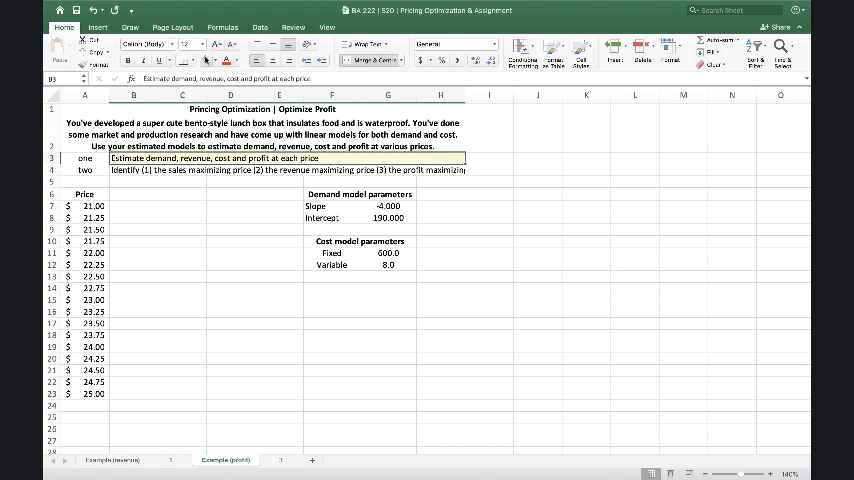
{"action": "left_click", "coordinate": [182, 324]}
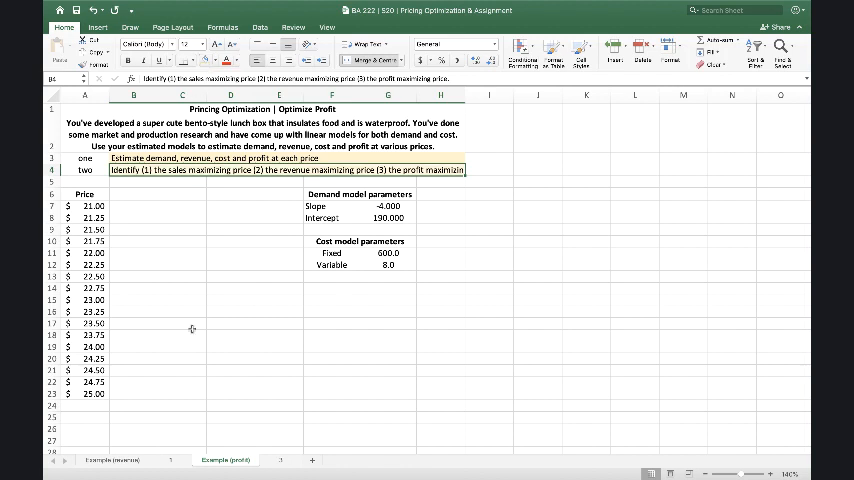
{"action": "left_click", "coordinate": [132, 94]}
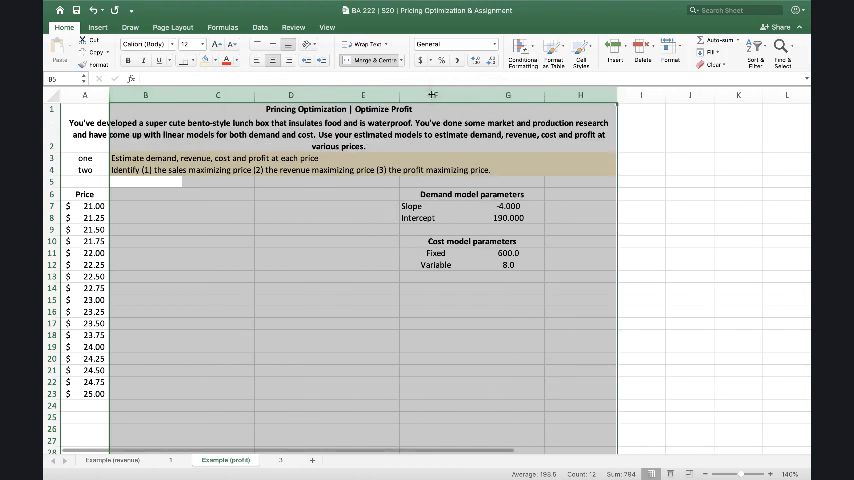
Add Estimated Demand and Estimated Revenue headings beside the Price column.
{"action": "left_click", "coordinate": [290, 228]}
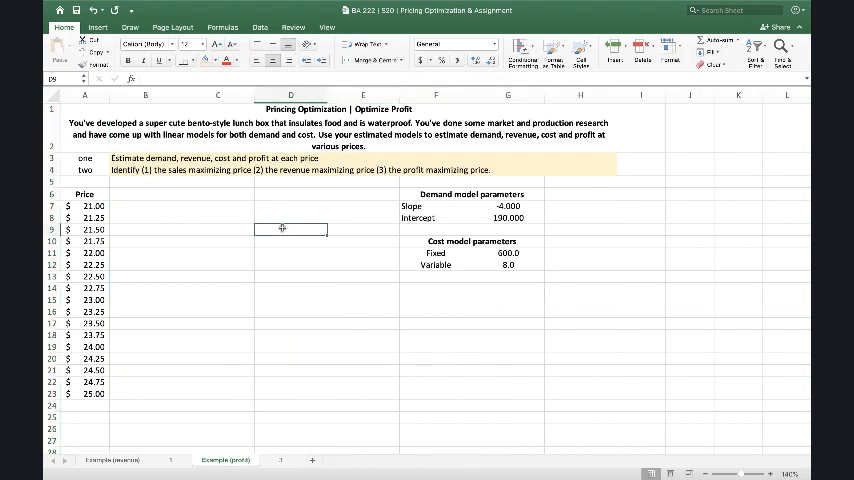
{"action": "left_click", "coordinate": [148, 192]}
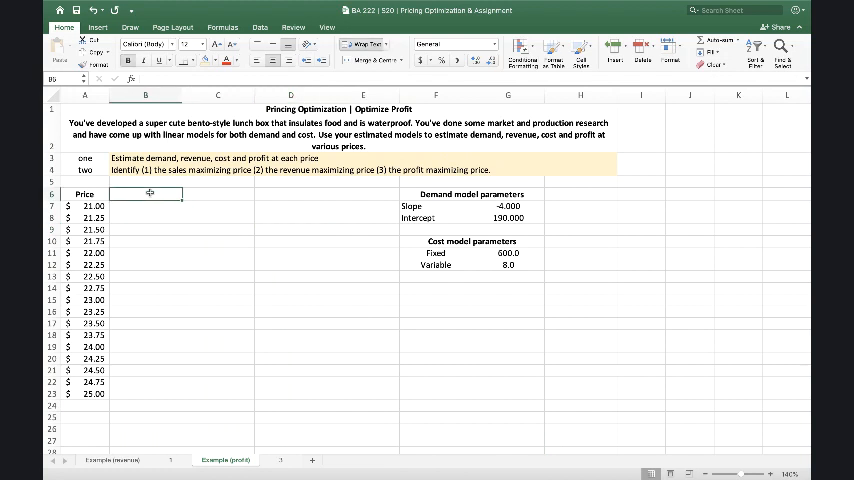
{"action": "type", "text": "Estimated Demand"}
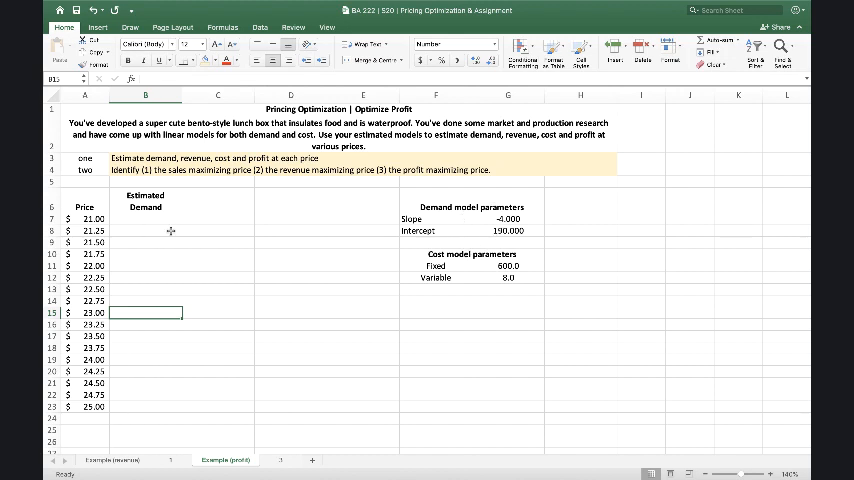
{"action": "left_click", "coordinate": [216, 200]}
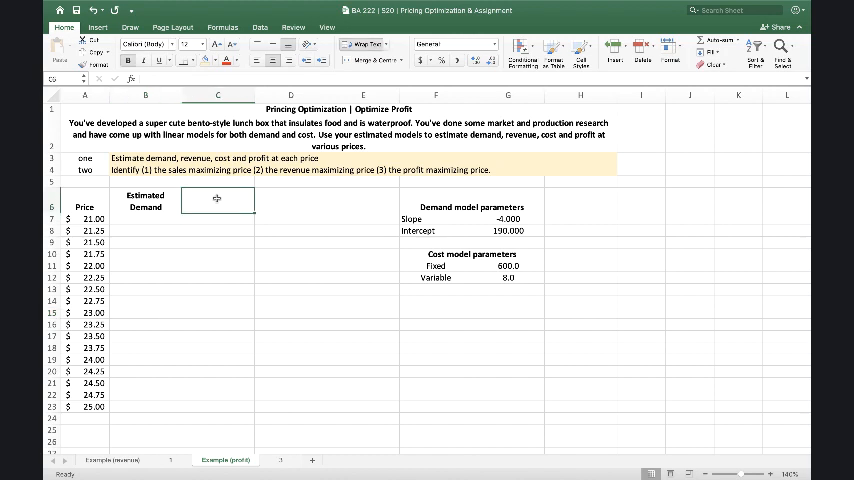
{"action": "type", "text": "Estimate Revenue"}
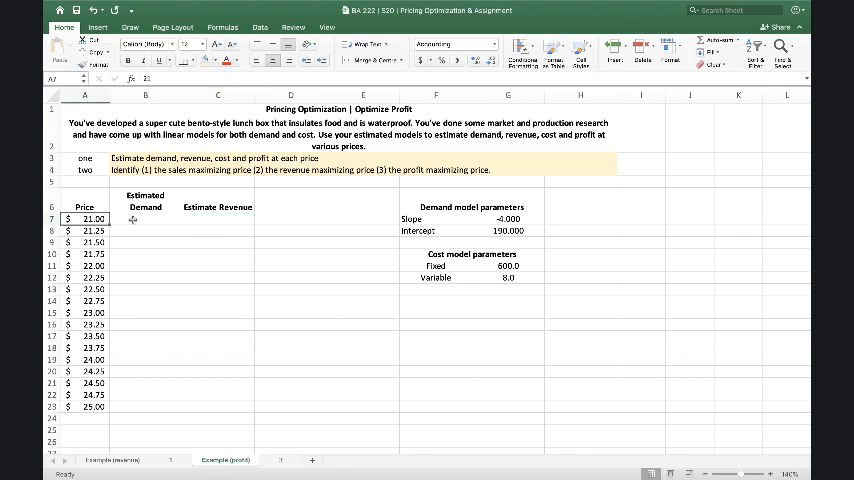
{"action": "left_click", "coordinate": [216, 218]}
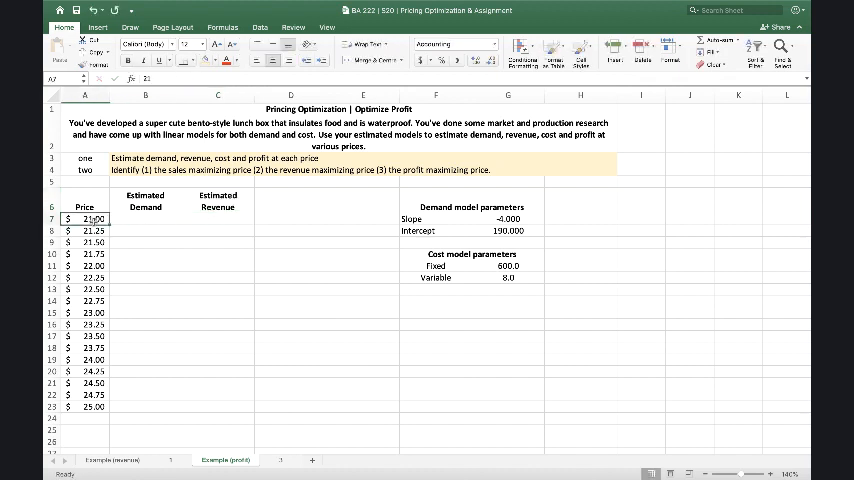
Add Estimated Cost and Estimated Profit headings and select the empty cells B7:E25 beneath.
{"action": "left_click", "coordinate": [144, 218]}
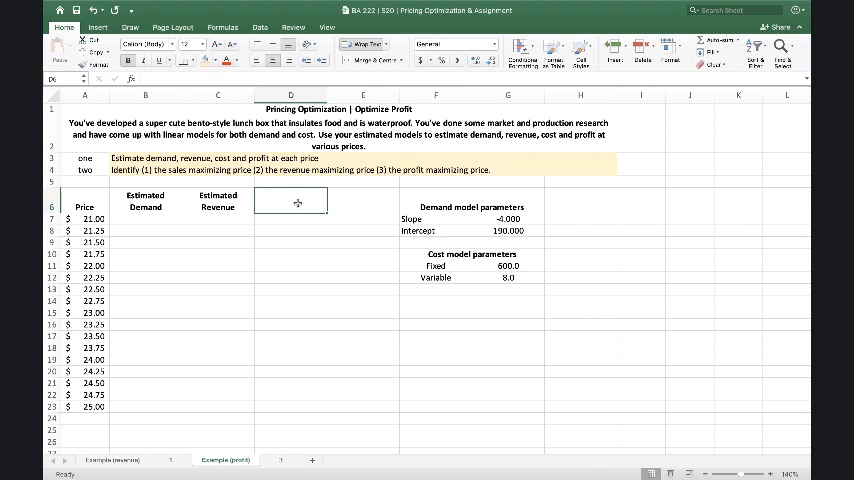
{"action": "type", "text": "Est"}
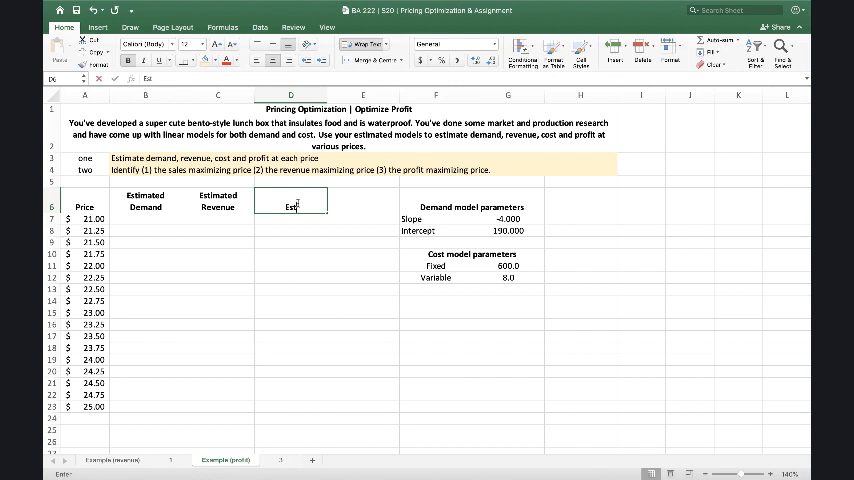
{"action": "type", "text": "Estimated Cost"}
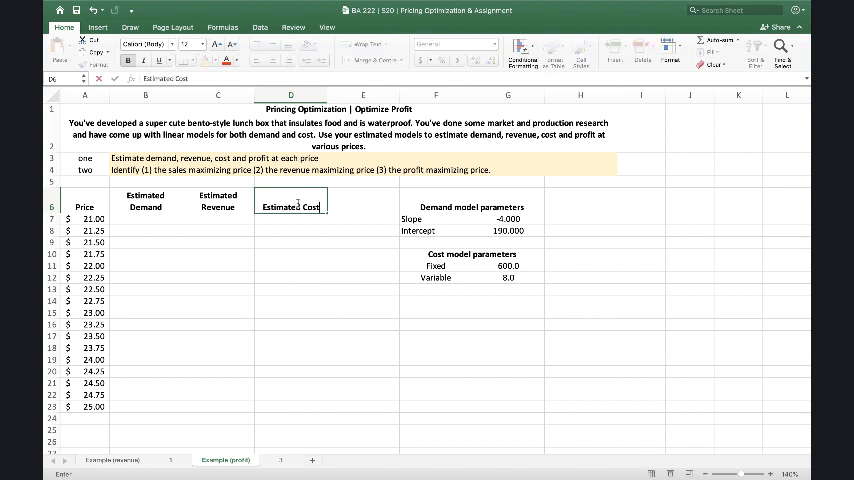
{"action": "left_click", "coordinate": [364, 200]}
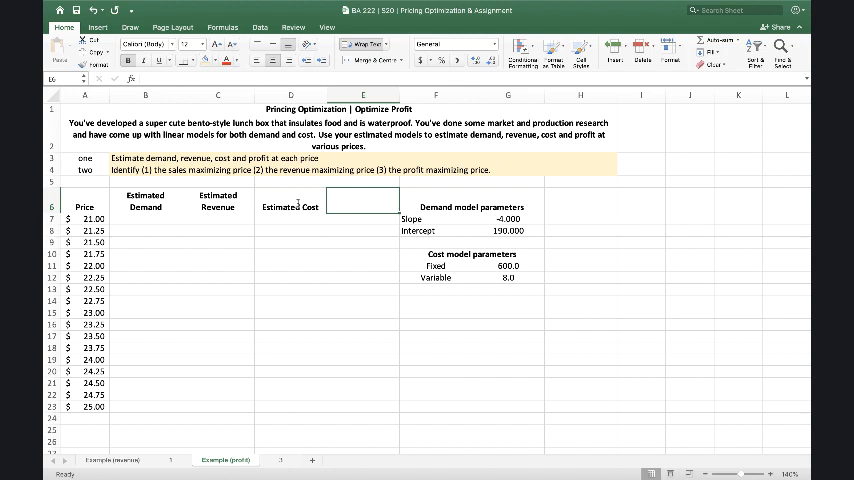
{"action": "type", "text": "Est"}
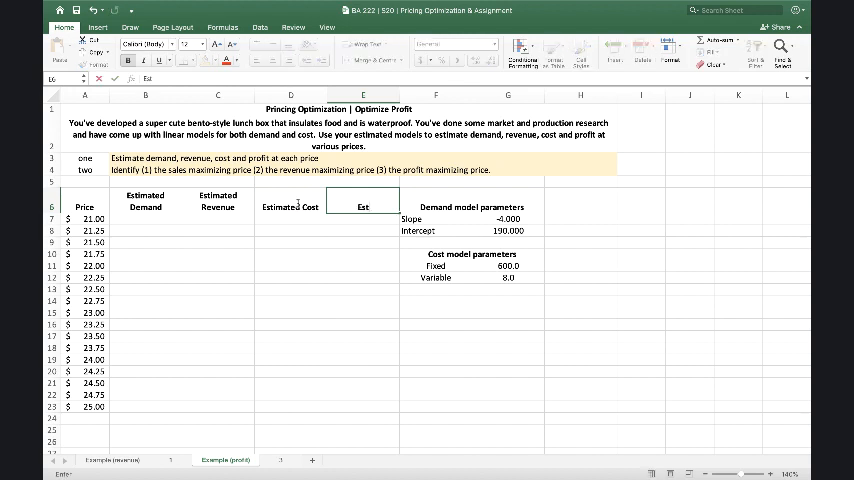
{"action": "type", "text": "Estimated Profit"}
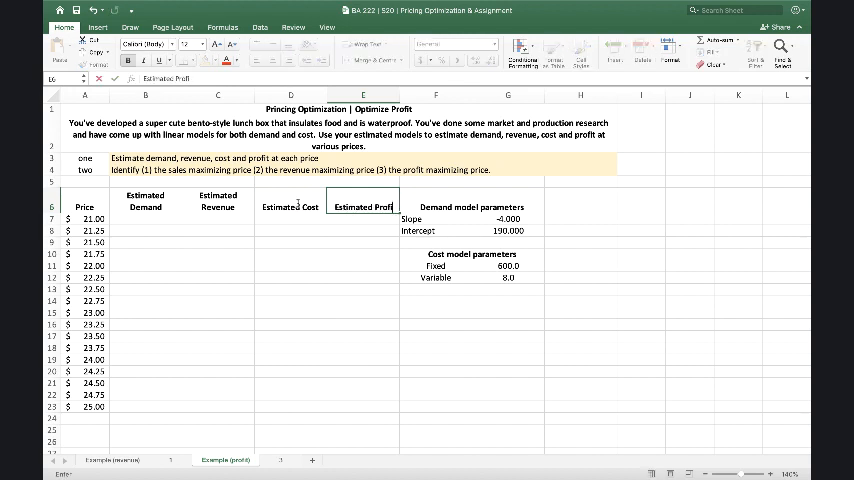
{"action": "left_click", "coordinate": [290, 220]}
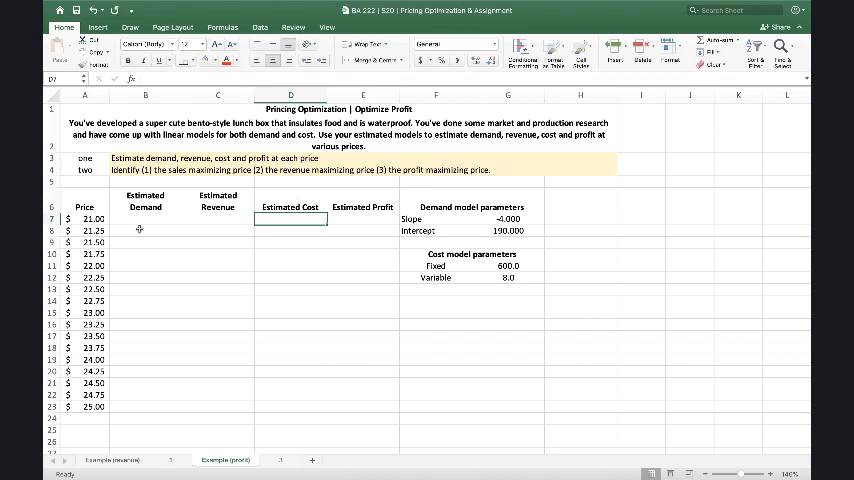
{"action": "left_click_drag", "start_coordinate": [144, 220], "coordinate": [364, 406]}
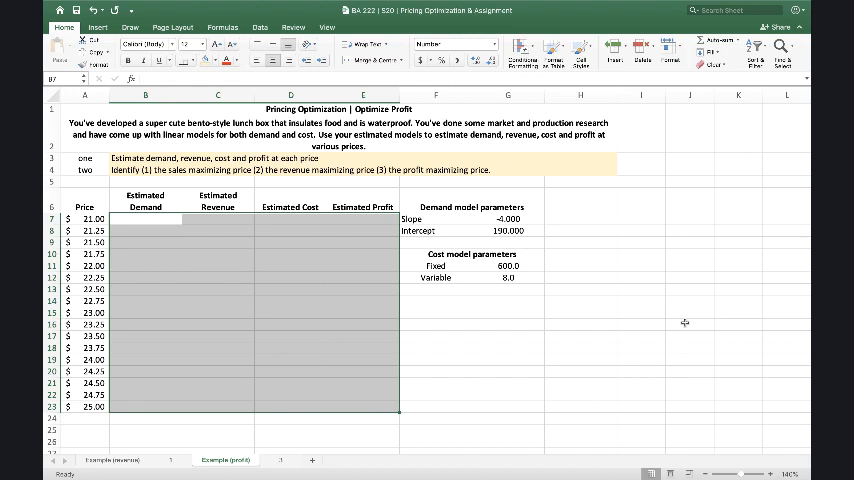
Enter =$G$7*A7+$G$8 in B7 and fill Estimated Demand down to row 25 (105 to 90).
{"action": "left_click", "coordinate": [290, 254]}
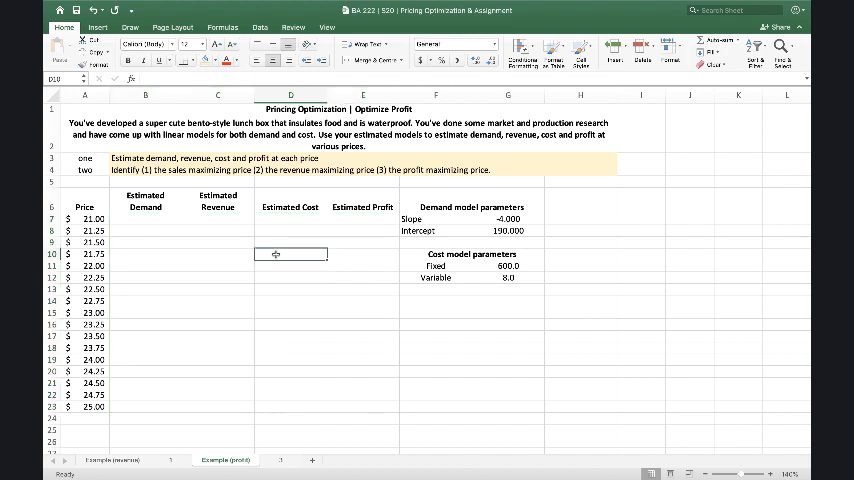
{"action": "left_click", "coordinate": [144, 218]}
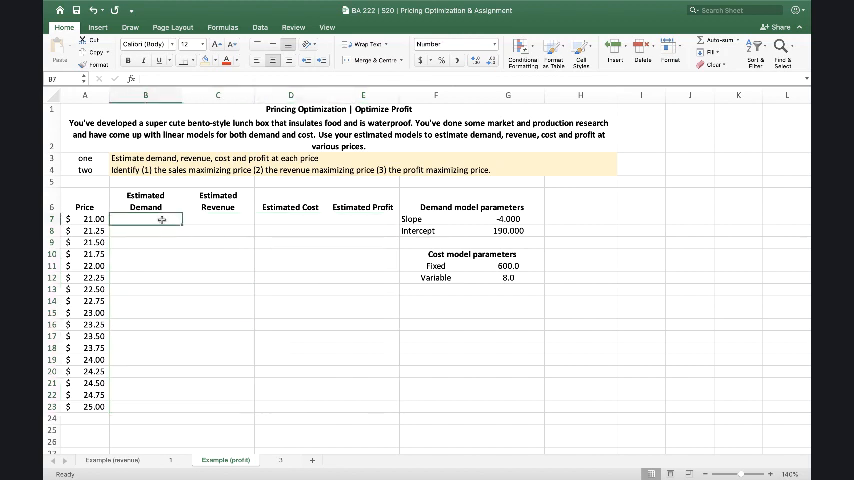
{"action": "type", "text": "=$G$7"}
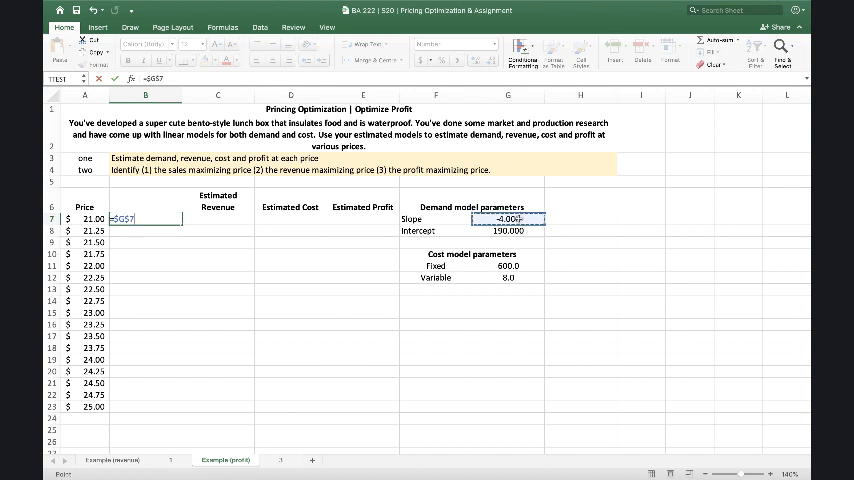
{"action": "type", "text": "*"}
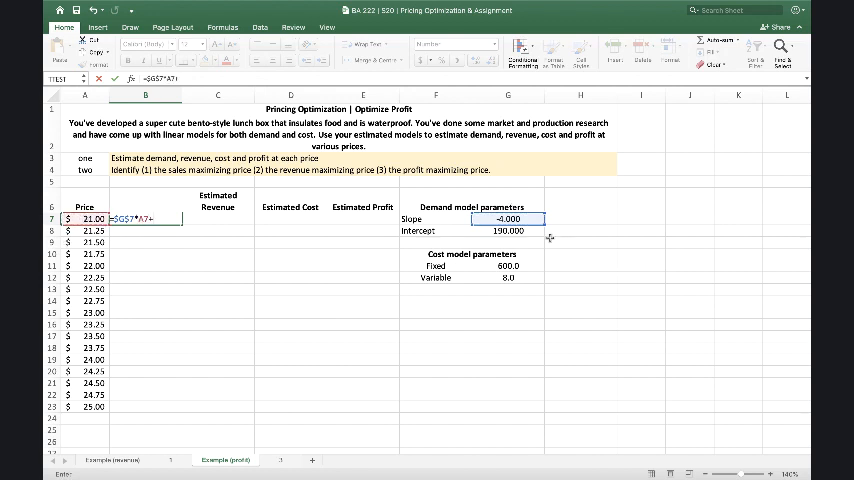
{"action": "left_click", "coordinate": [508, 230]}
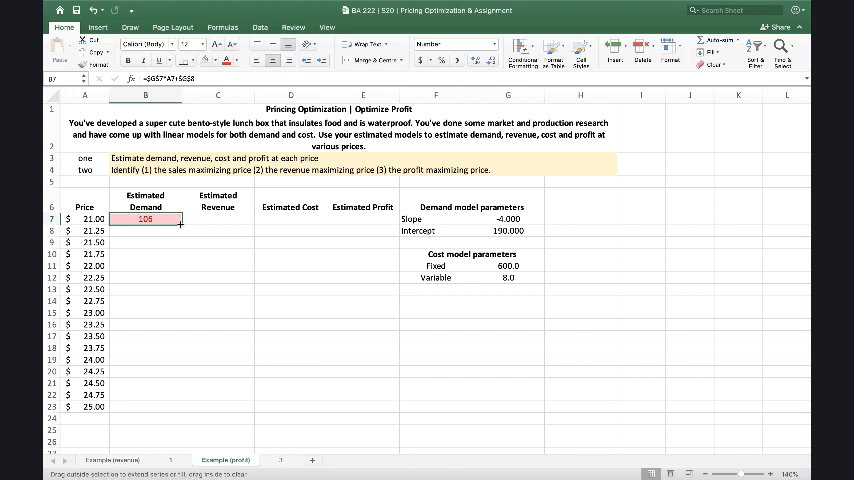
{"action": "left_click_drag", "start_coordinate": [144, 218], "coordinate": [144, 406]}
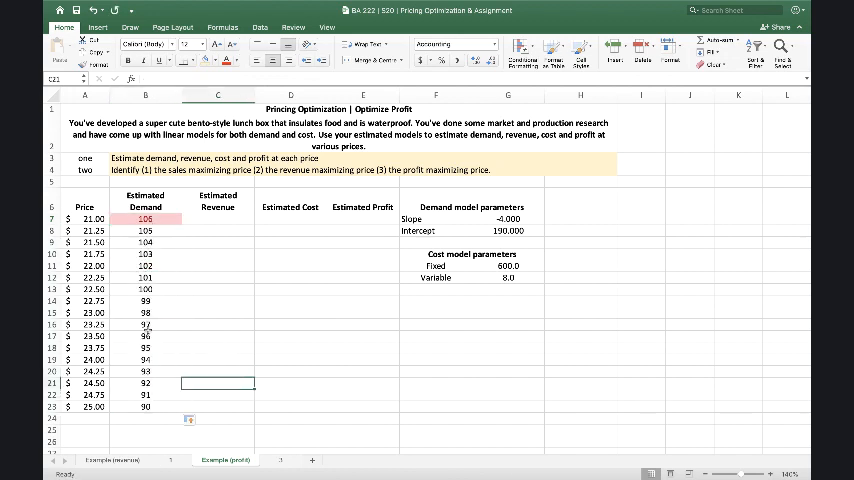
{"action": "left_click", "coordinate": [144, 220]}
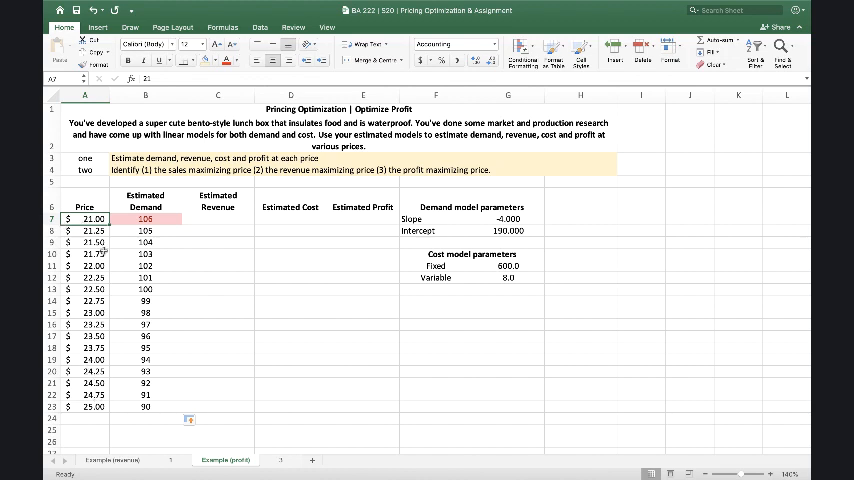
{"action": "mouse_move", "coordinate": [264, 308]}
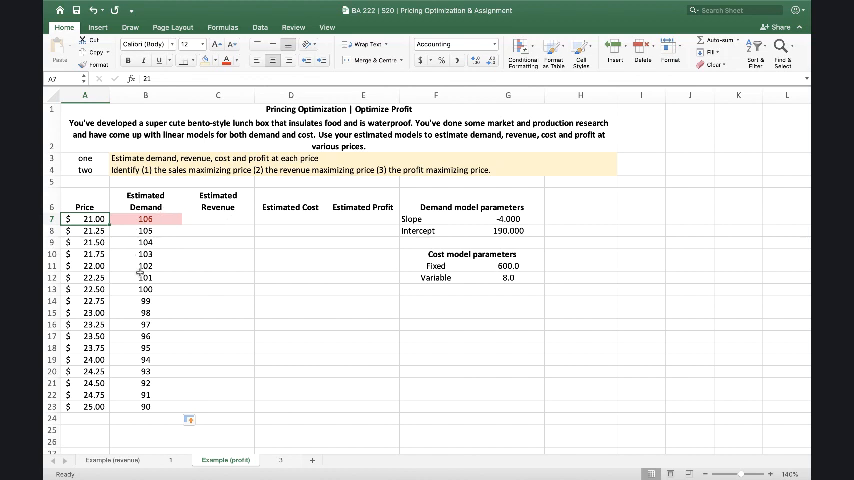
{"action": "mouse_move", "coordinate": [232, 332]}
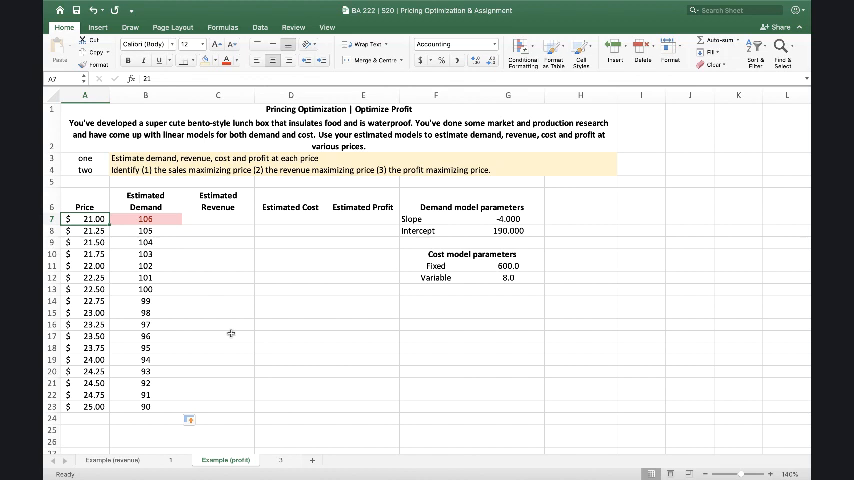
Enter =A7*B7 in C7 and fill Estimated Revenue down to row 25, starting at 2,226.00.
{"action": "left_click", "coordinate": [216, 218]}
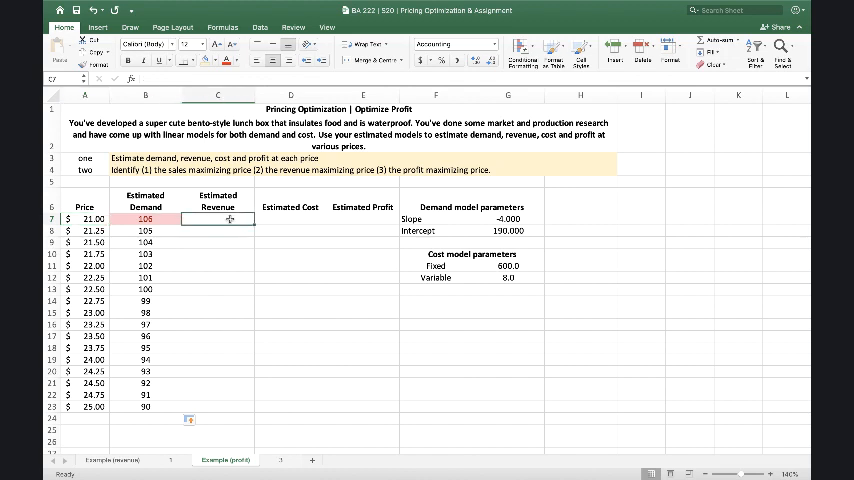
{"action": "type", "text": "="}
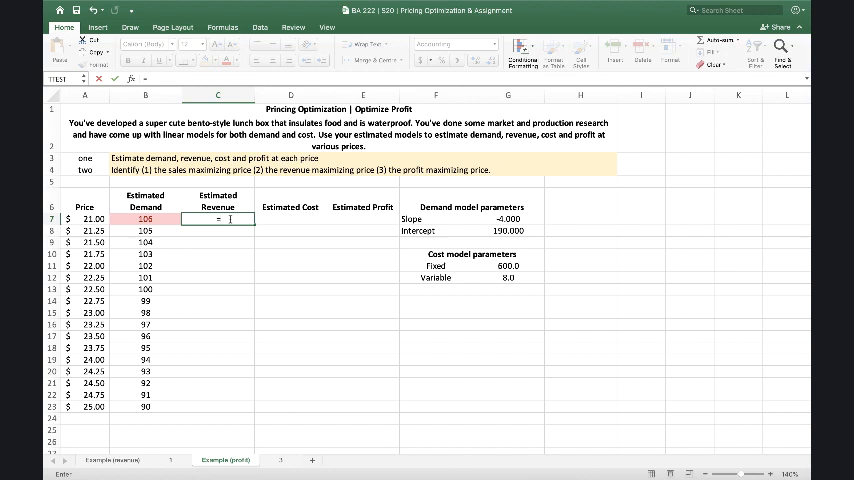
{"action": "left_click", "coordinate": [84, 218]}
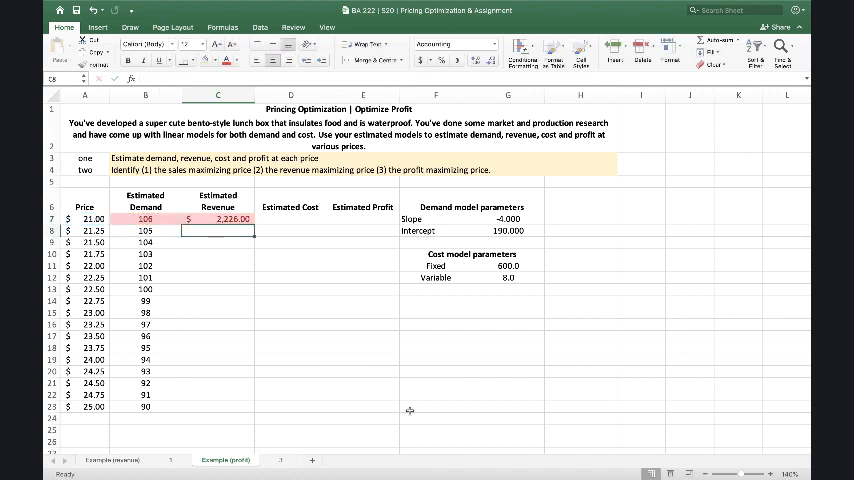
{"action": "left_click", "coordinate": [216, 218]}
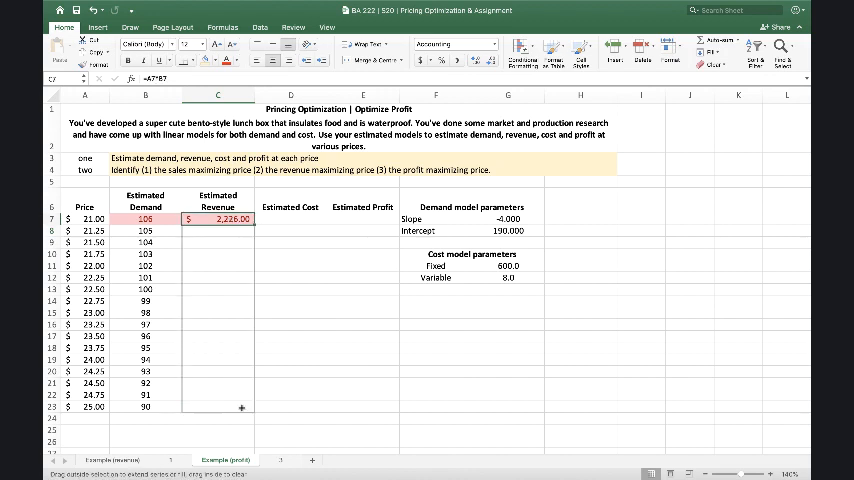
{"action": "left_click_drag", "start_coordinate": [240, 218], "coordinate": [240, 408]}
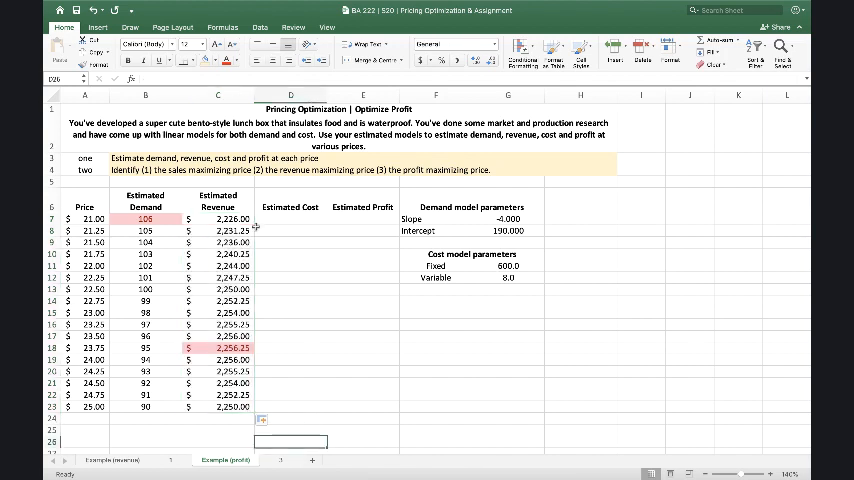
{"action": "mouse_move", "coordinate": [238, 230]}
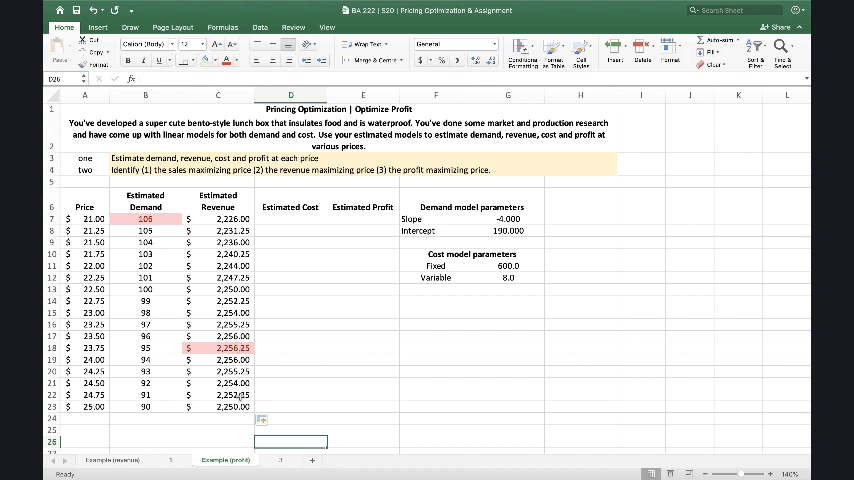
Enter =$G$14+$G$15*B7 in D7 and fill Estimated Cost down to row 25 (1,448 to 1,320).
{"action": "left_click", "coordinate": [362, 408]}
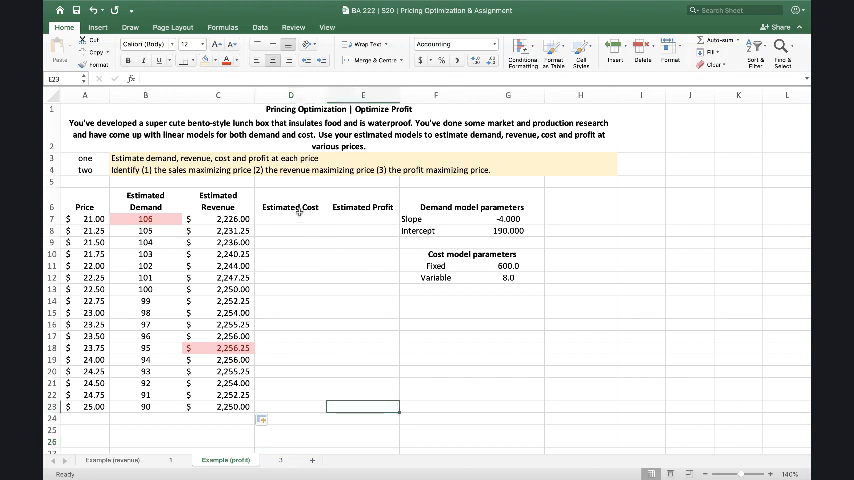
{"action": "mouse_move", "coordinate": [296, 220]}
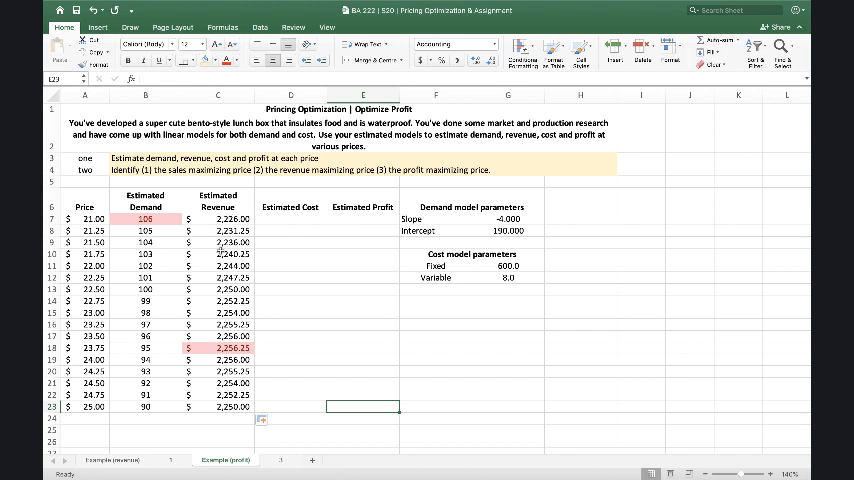
{"action": "mouse_move", "coordinate": [254, 348]}
{"action": "type", "text": "="}
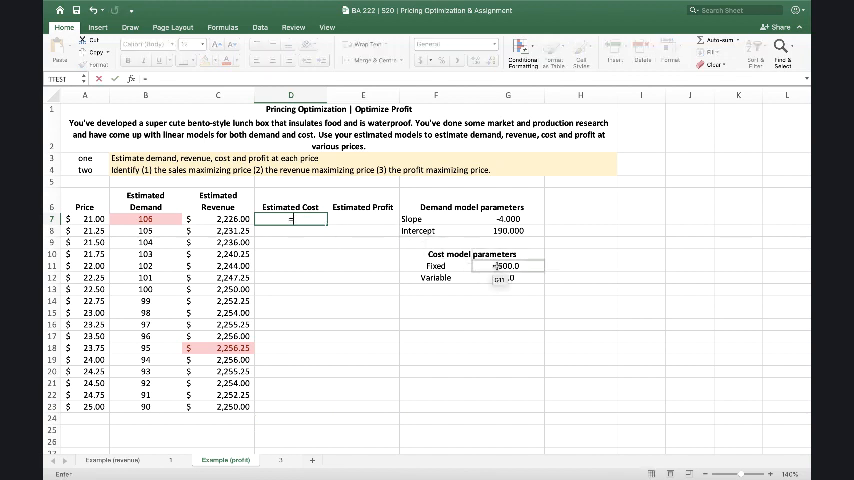
{"action": "left_click", "coordinate": [510, 264]}
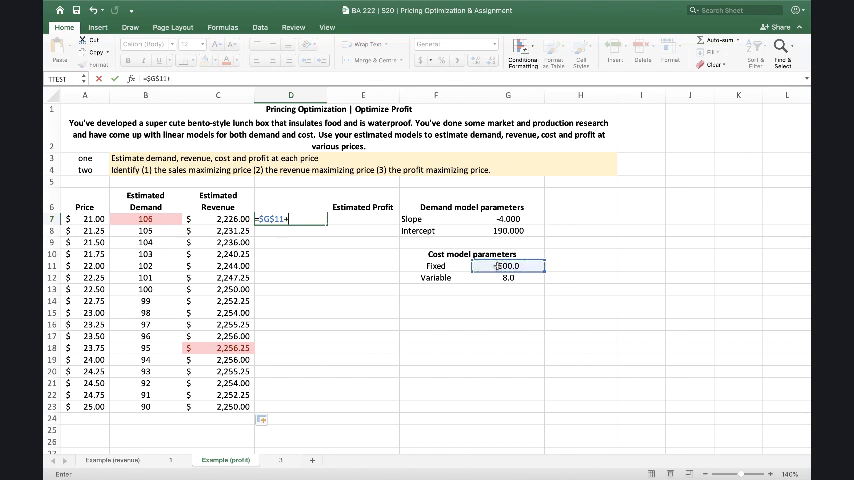
{"action": "left_click", "coordinate": [508, 278]}
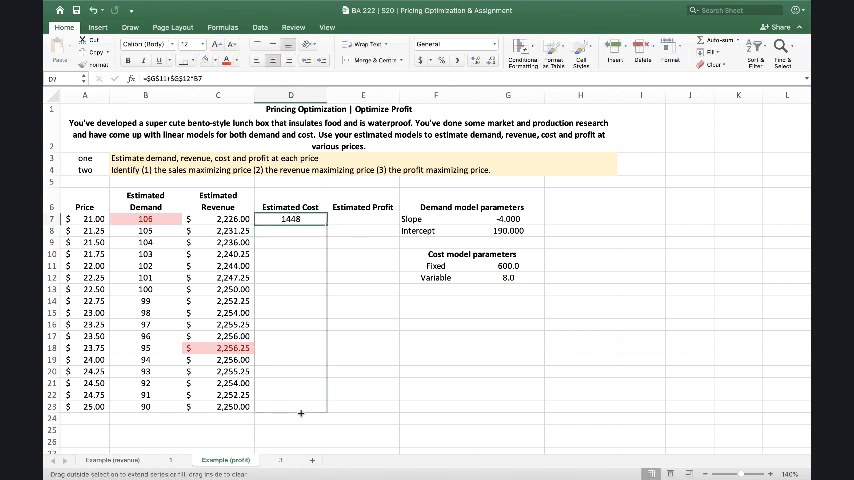
{"action": "left_click_drag", "start_coordinate": [300, 218], "coordinate": [300, 412]}
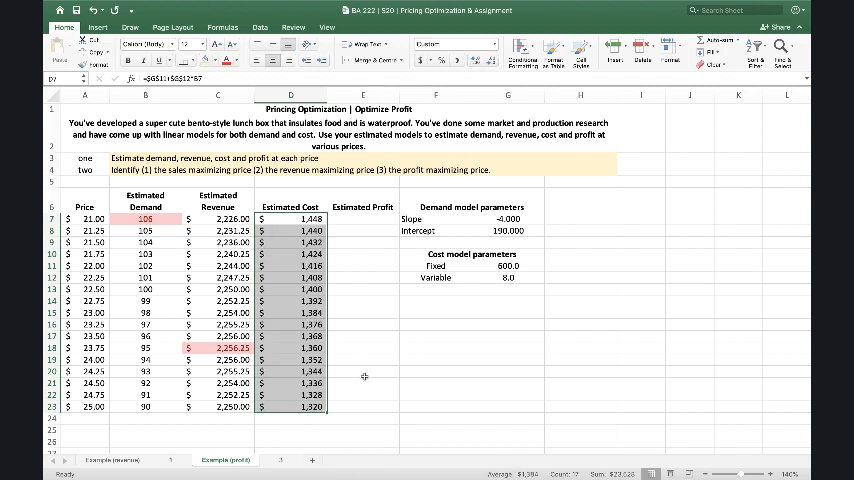
Enter the profit formula =C7-D7 in E7 for the $21.00 price.
{"action": "left_click", "coordinate": [362, 382]}
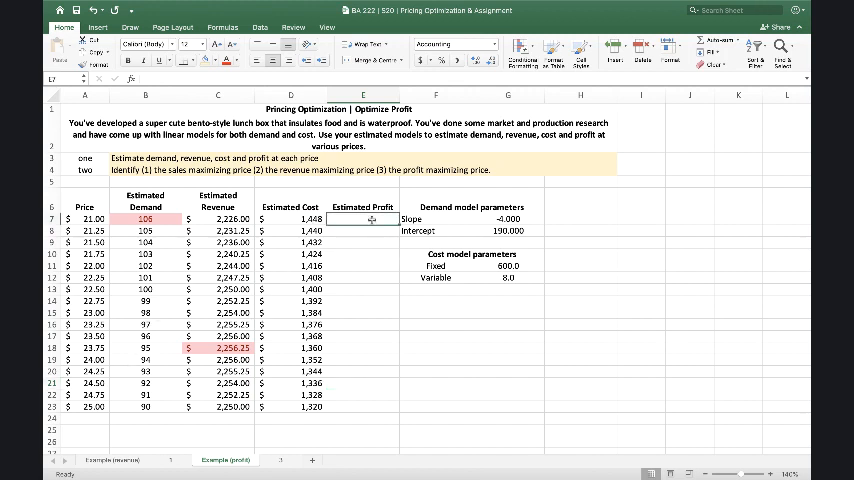
{"action": "type", "text": "=C7"}
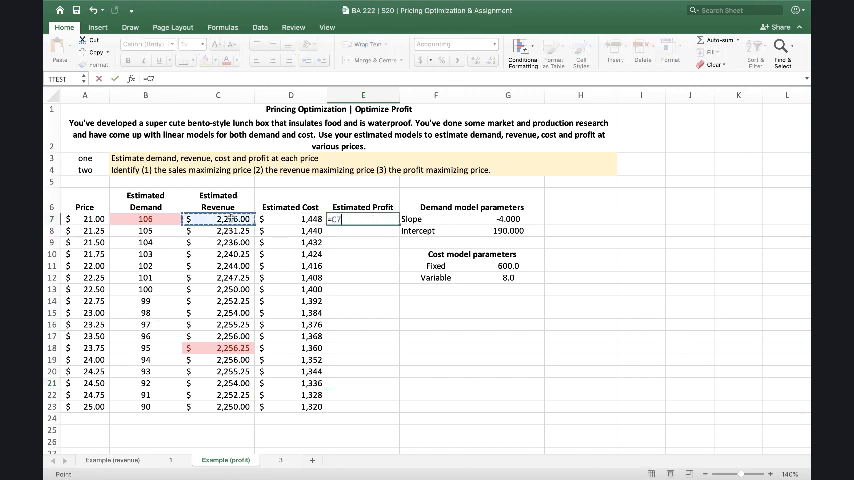
{"action": "type", "text": "-D7"}
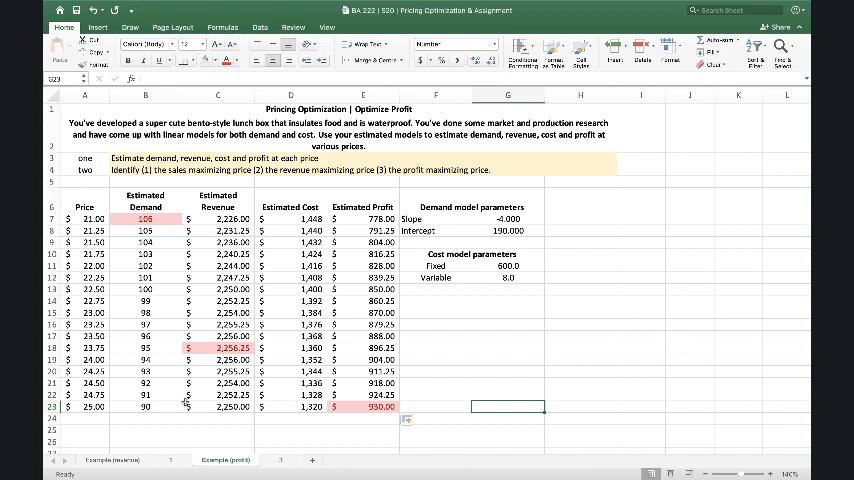
{"action": "mouse_move", "coordinate": [452, 208]}
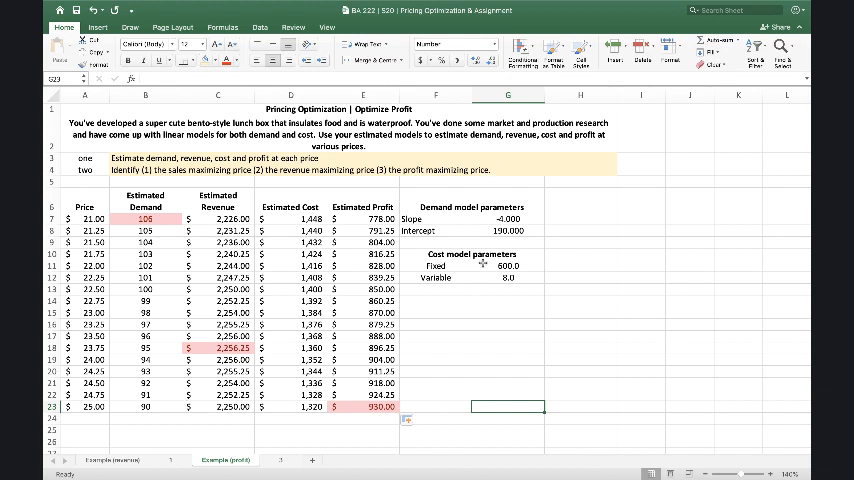
{"action": "mouse_move", "coordinate": [482, 284]}
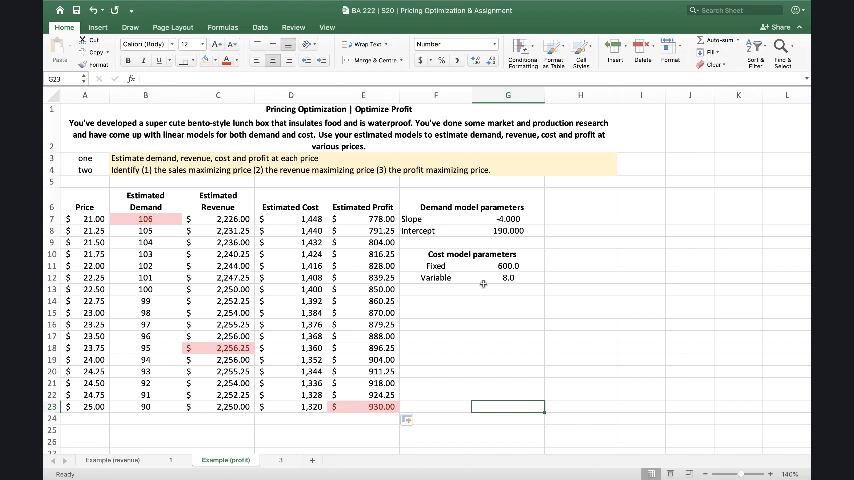
{"action": "mouse_move", "coordinate": [406, 340]}
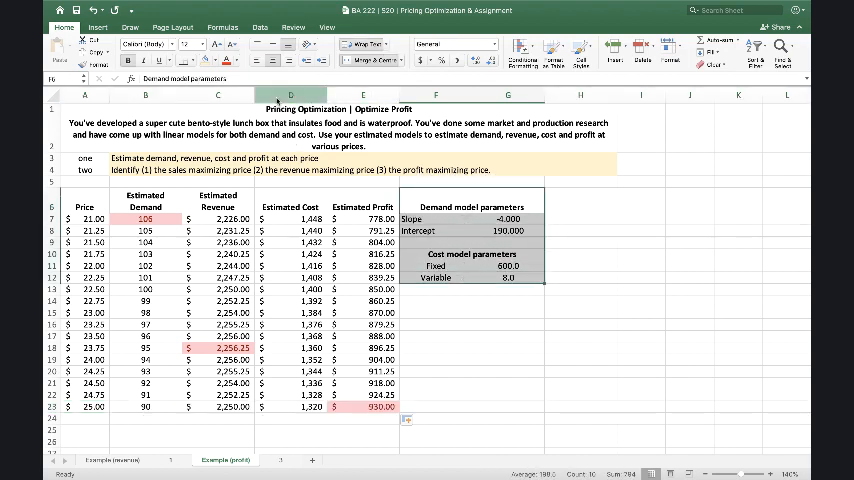
{"action": "left_click", "coordinate": [508, 360]}
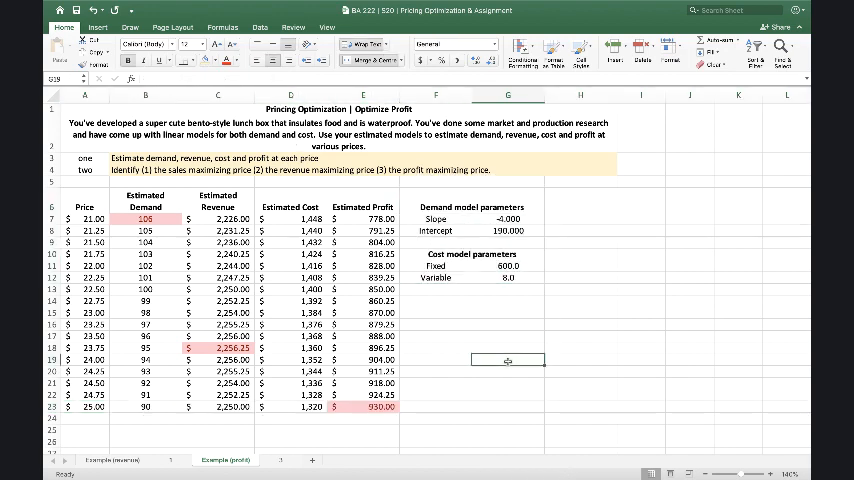
{"action": "left_click", "coordinate": [456, 44]}
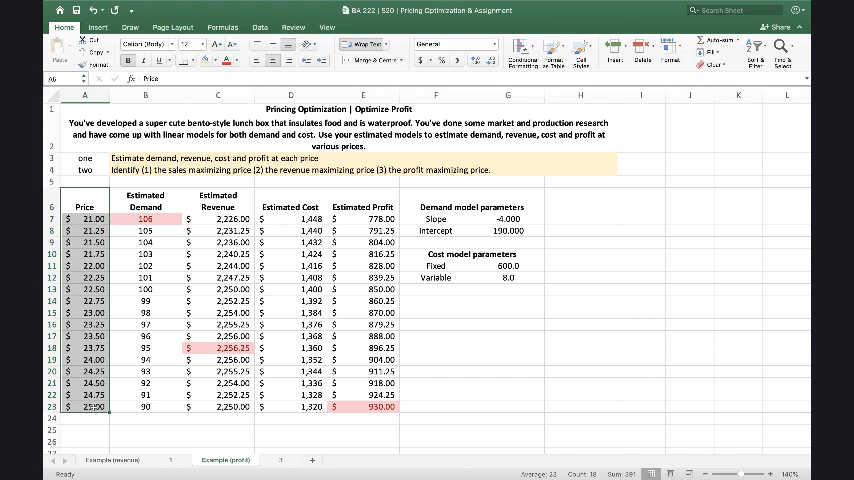
{"action": "mouse_move", "coordinate": [580, 440]}
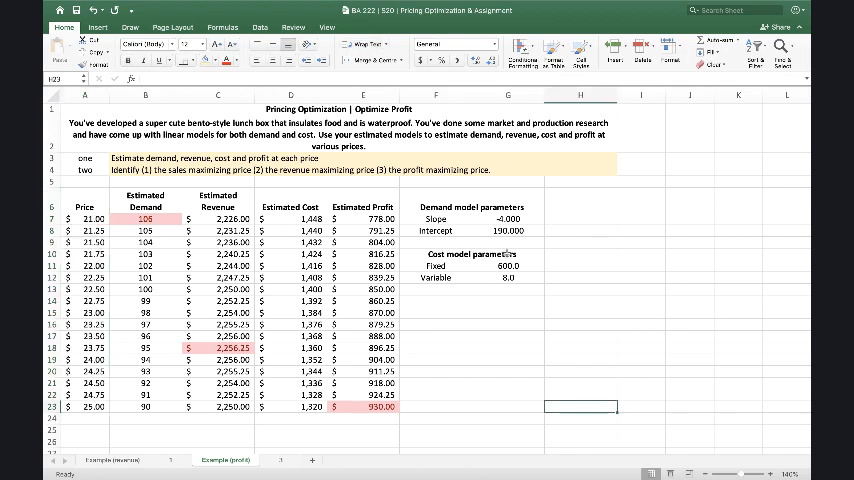
{"action": "left_click", "coordinate": [508, 230]}
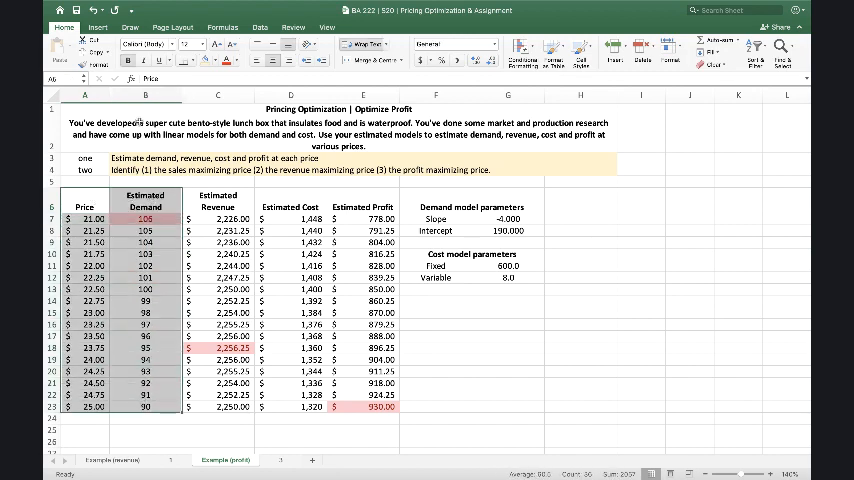
Insert a plain scatter chart of Estimated Demand against Price beside the table.
{"action": "left_click", "coordinate": [96, 28]}
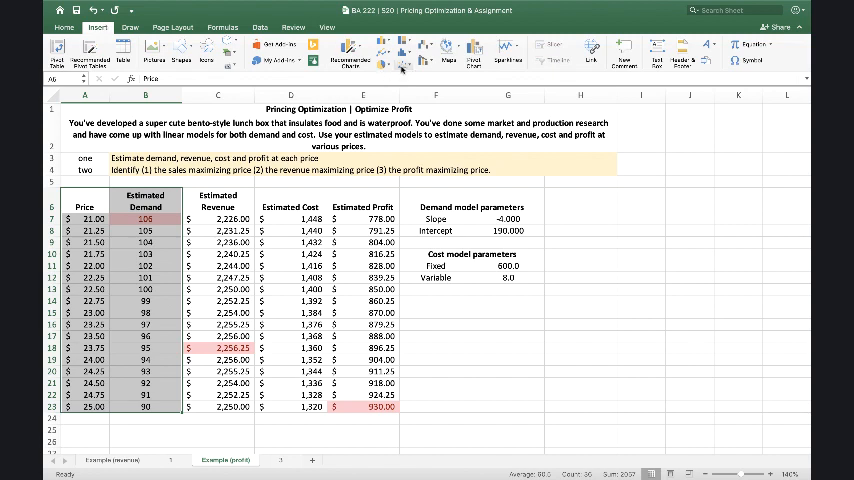
{"action": "left_click", "coordinate": [400, 52]}
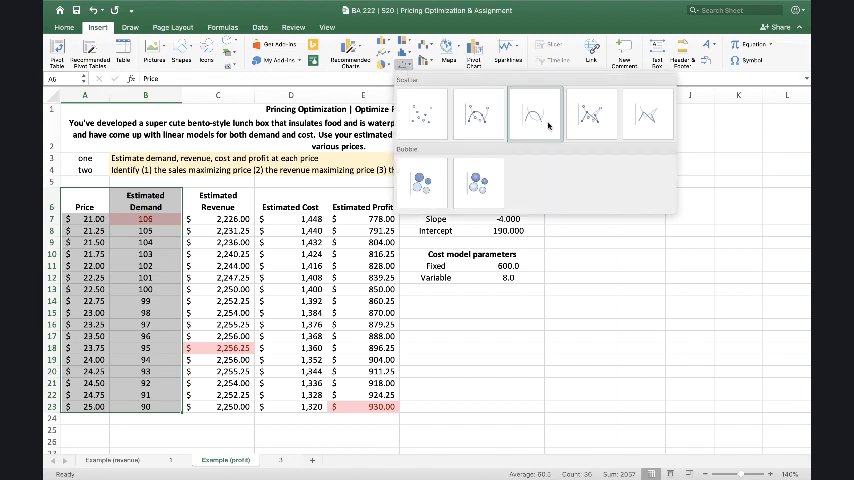
{"action": "left_click", "coordinate": [532, 112]}
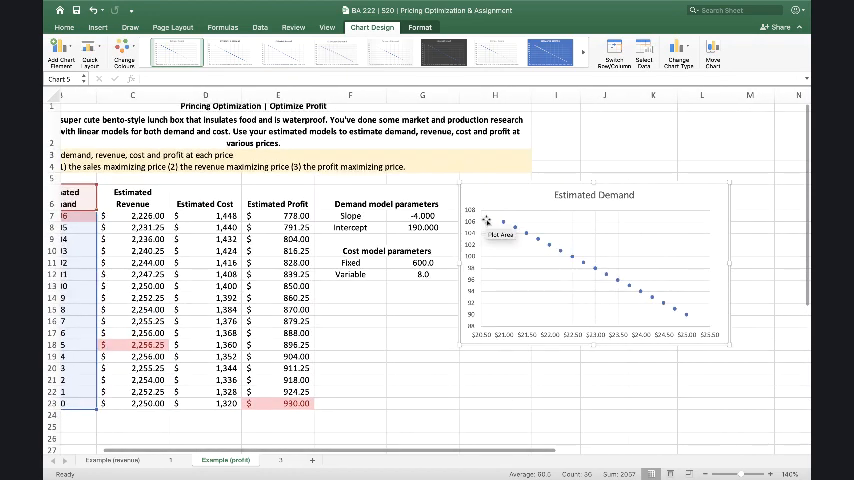
{"action": "mouse_move", "coordinate": [400, 204]}
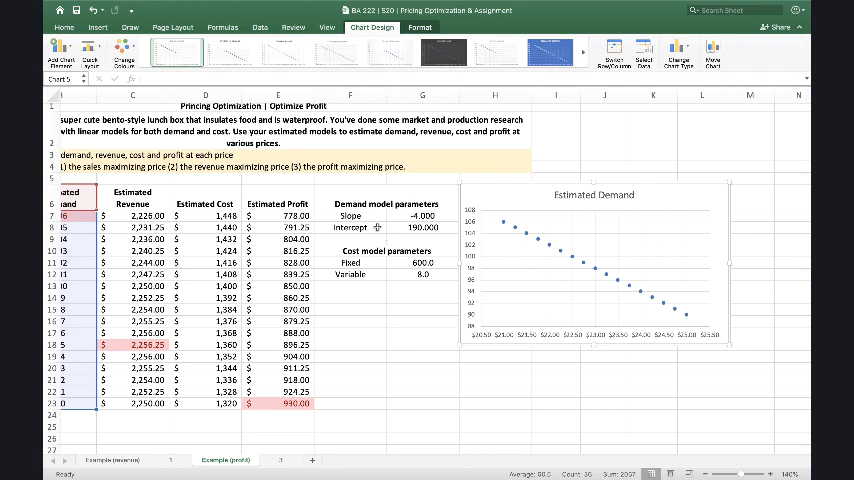
{"action": "mouse_move", "coordinate": [392, 404]}
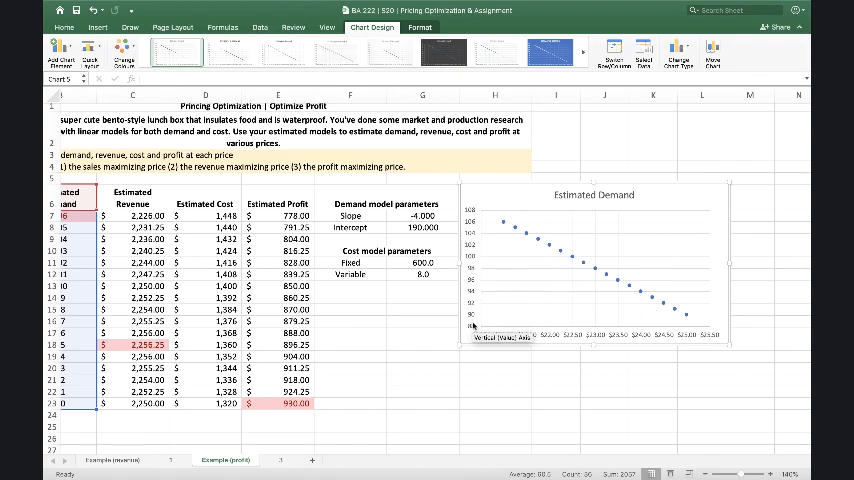
{"action": "mouse_move", "coordinate": [636, 334]}
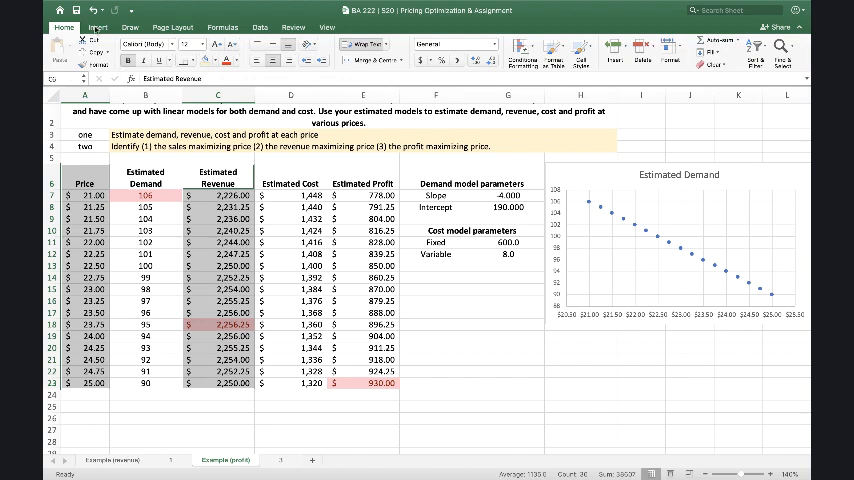
Insert a plain scatter chart of Estimated Revenue against Price below the demand chart.
{"action": "left_click", "coordinate": [96, 28]}
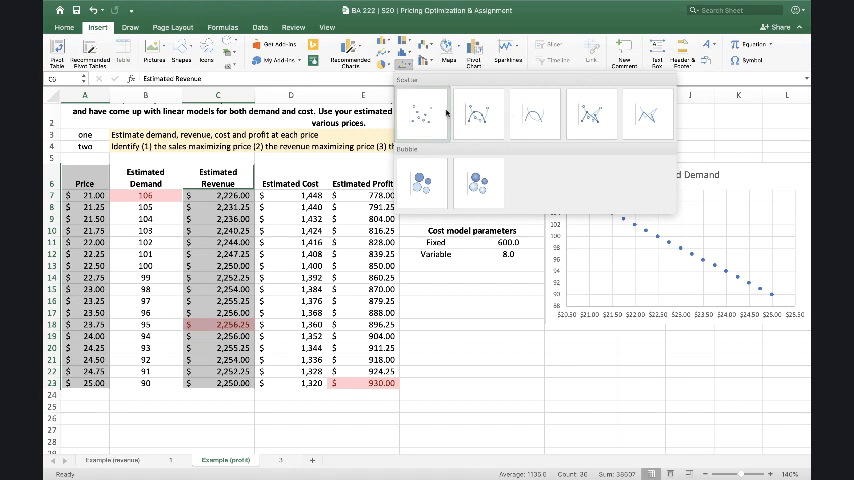
{"action": "left_click", "coordinate": [420, 112]}
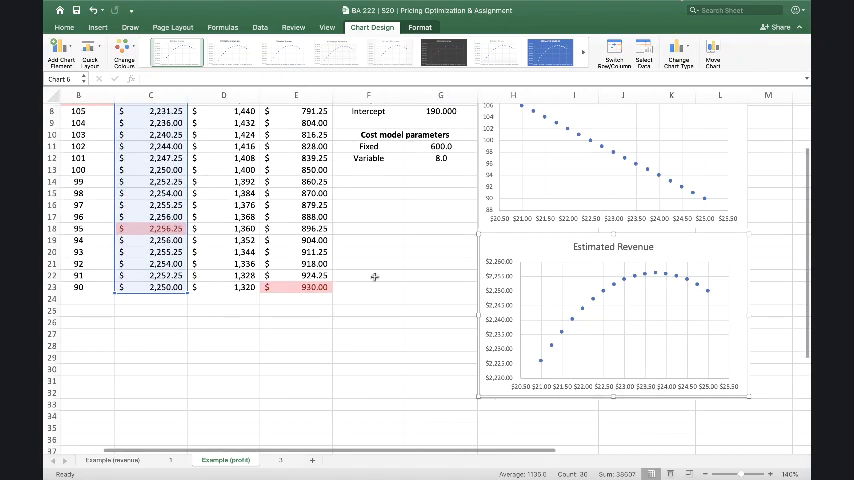
{"action": "mouse_move", "coordinate": [636, 424]}
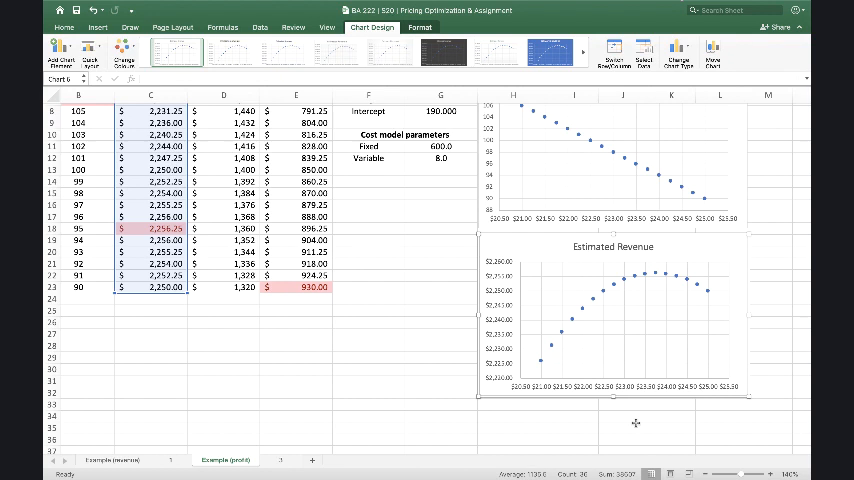
{"action": "mouse_move", "coordinate": [660, 280]}
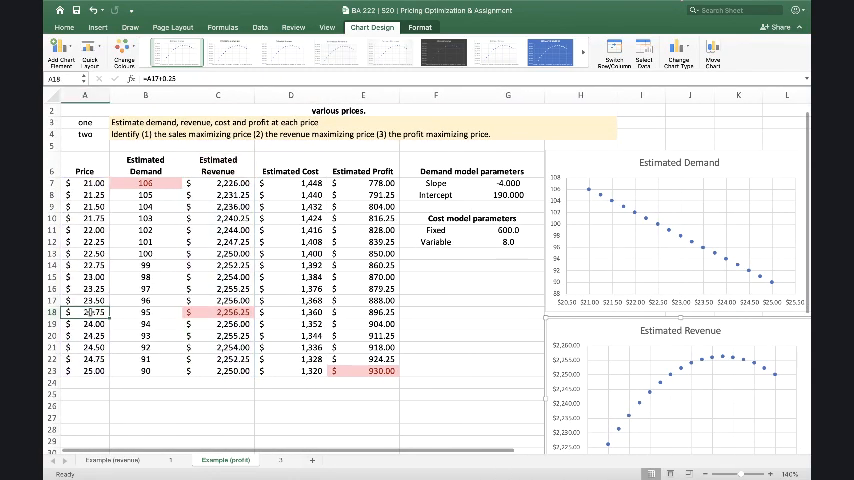
Insert a scatter chart of Estimated Profit against Price below the pricing table.
{"action": "left_click", "coordinate": [64, 28]}
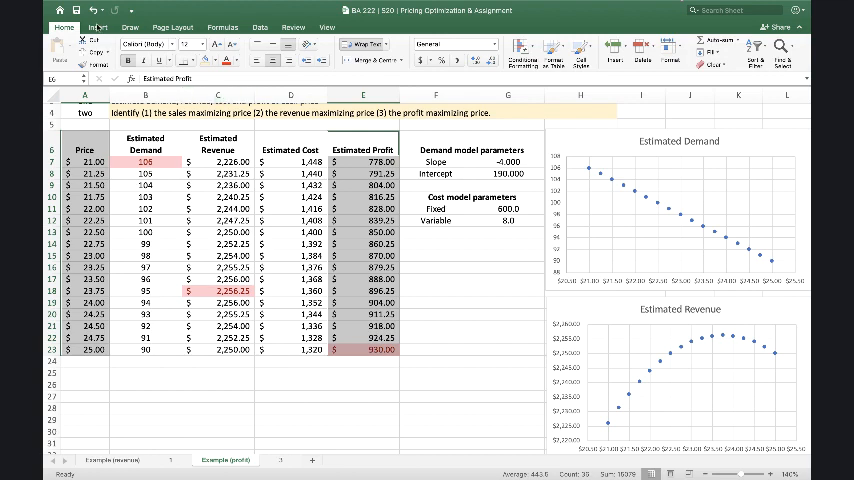
{"action": "left_click", "coordinate": [92, 28]}
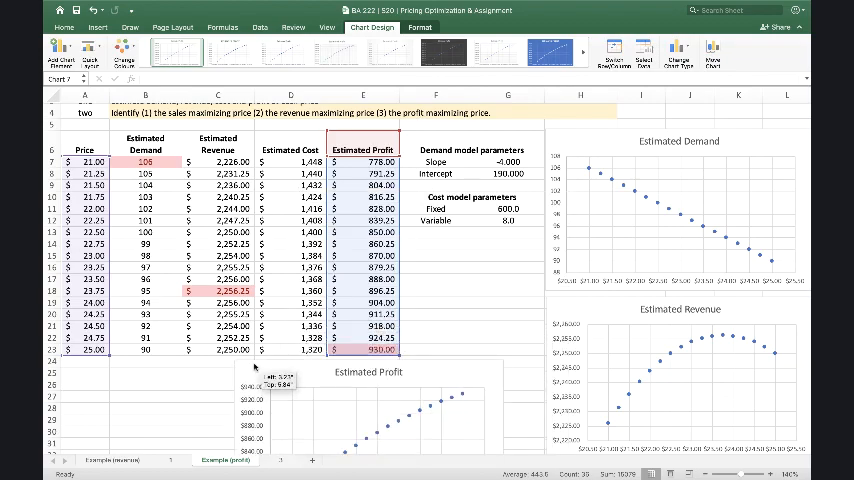
{"action": "scroll", "scroll_direction": "down", "scroll_amount": 3}
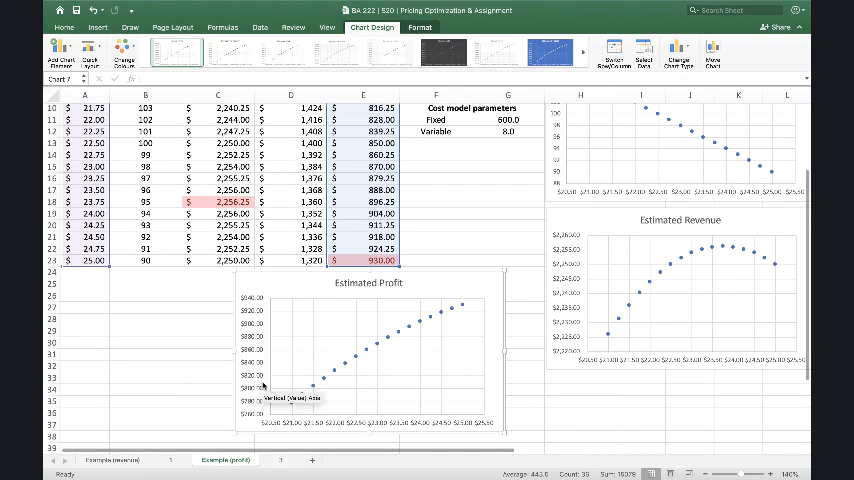
{"action": "mouse_move", "coordinate": [462, 306]}
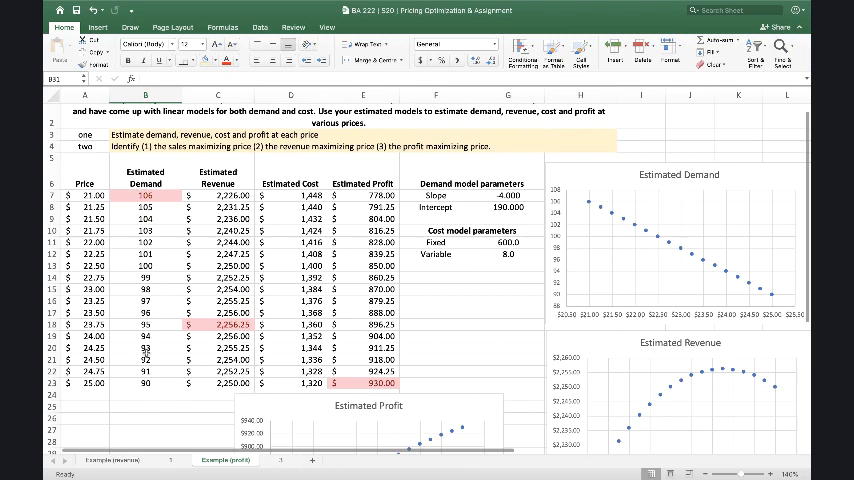
{"action": "scroll", "scroll_direction": "down", "scroll_amount": 3}
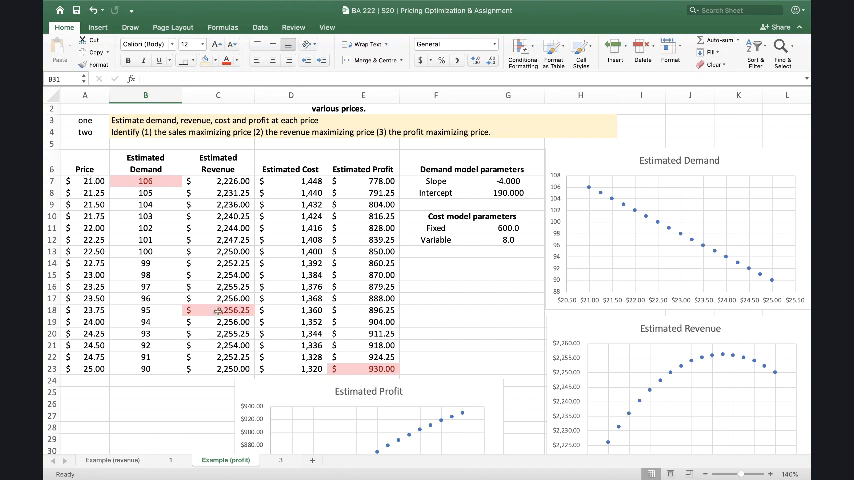
{"action": "left_click", "coordinate": [216, 308]}
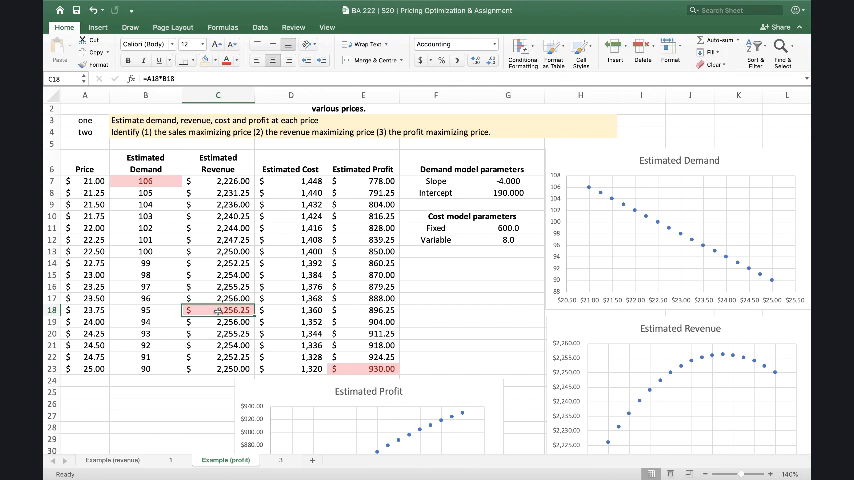